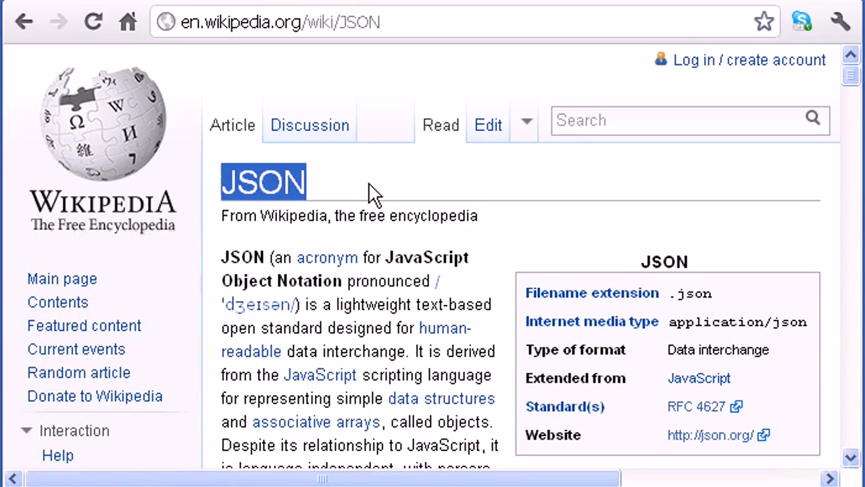
pyautogui.scroll(-3)
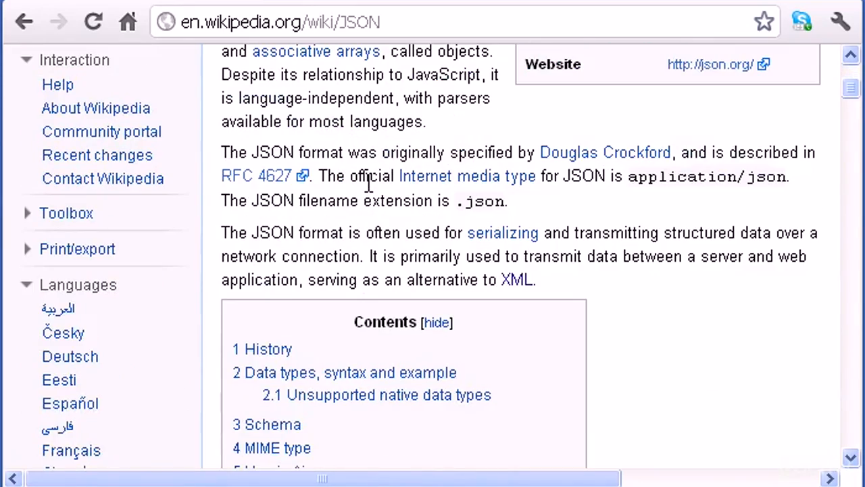
pyautogui.scroll(-3)
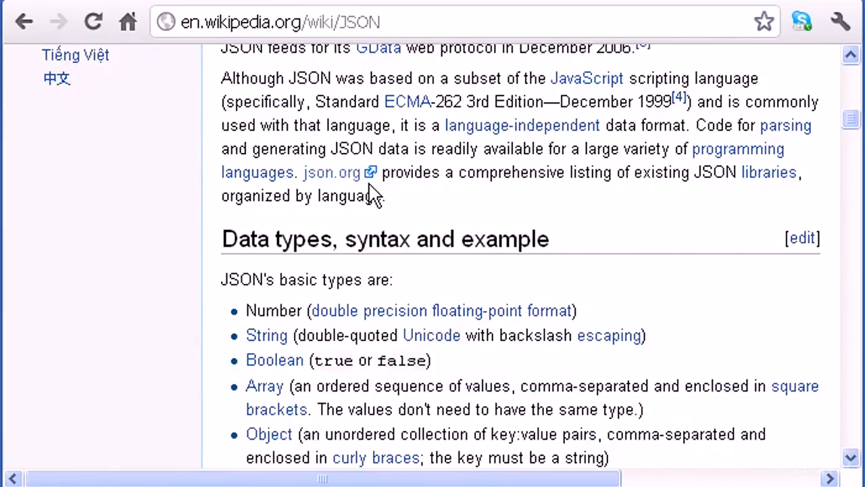
pyautogui.scroll(3)
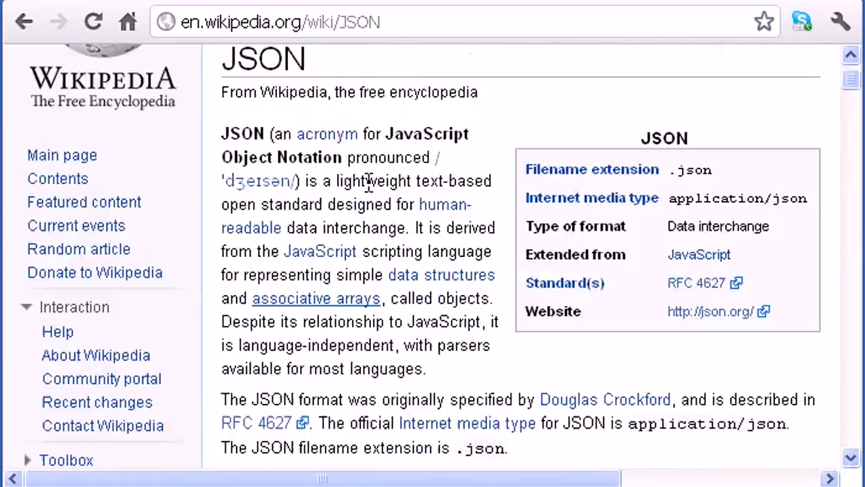
pyautogui.scroll(-3)
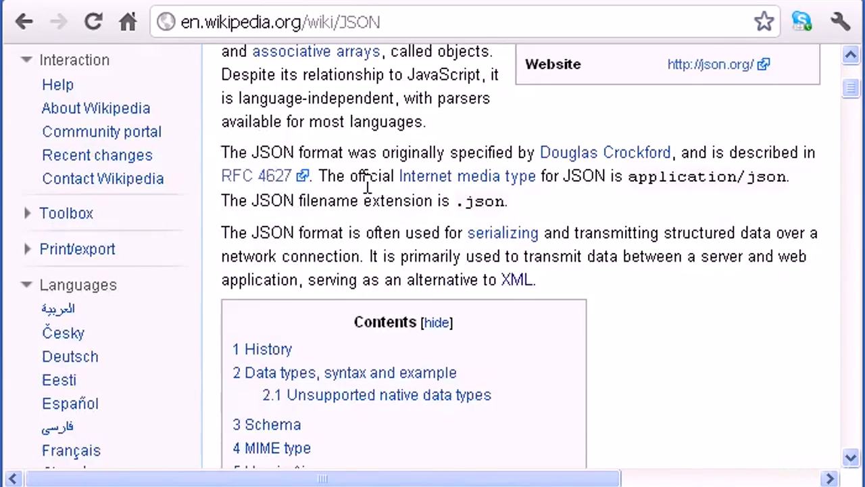